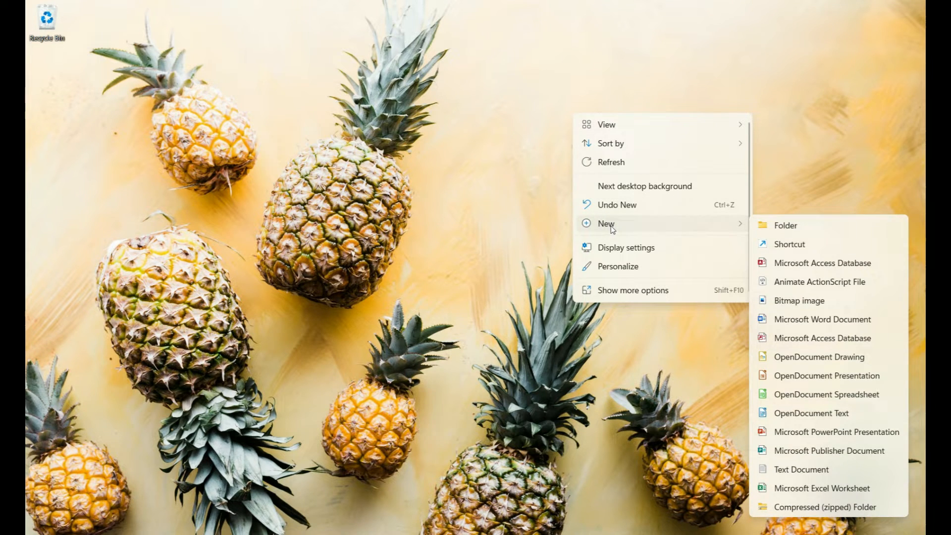
Step: Begin a new desktop shortcut with the PowerShell PostMessage command as its location
left_click(789, 243)
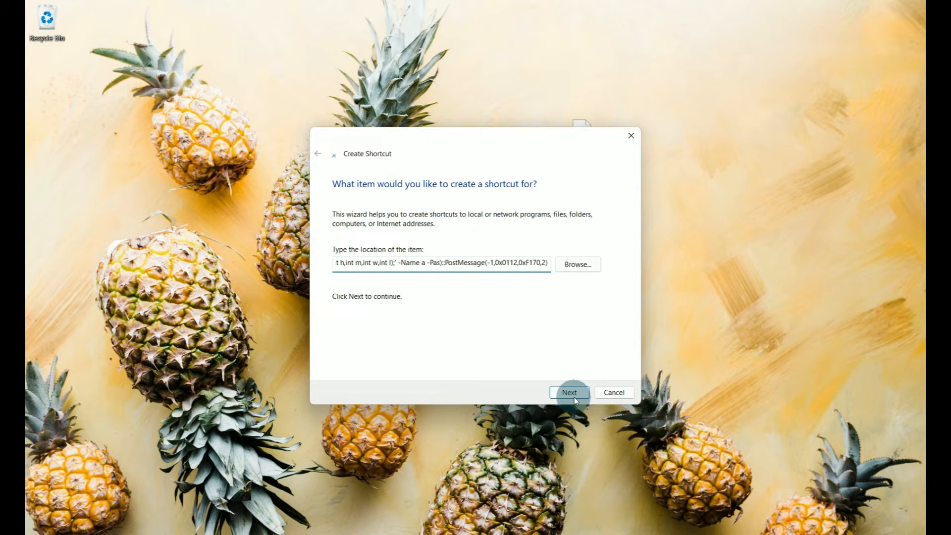
Step: Advance the wizard and enter 'Turn Monitors Off and On' as the shortcut name
left_click(568, 392)
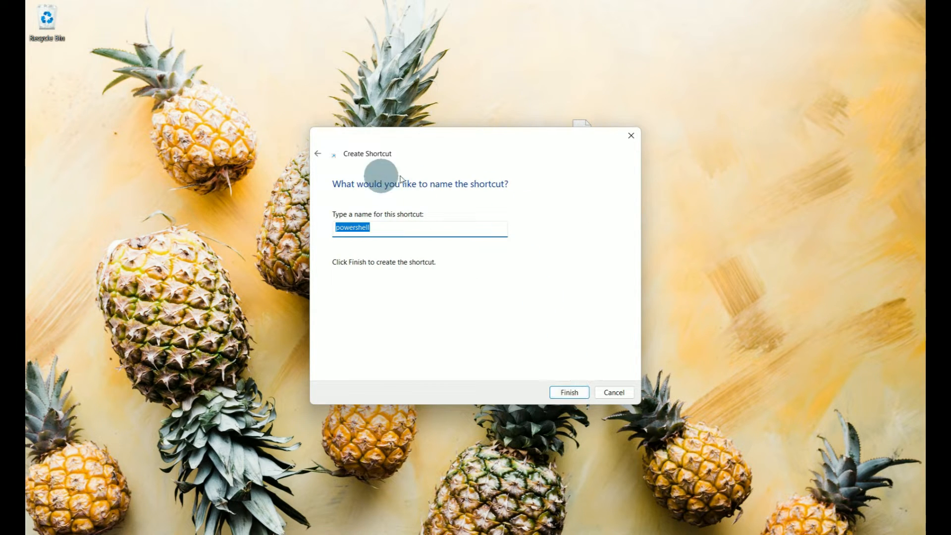
mouse_move(452, 190)
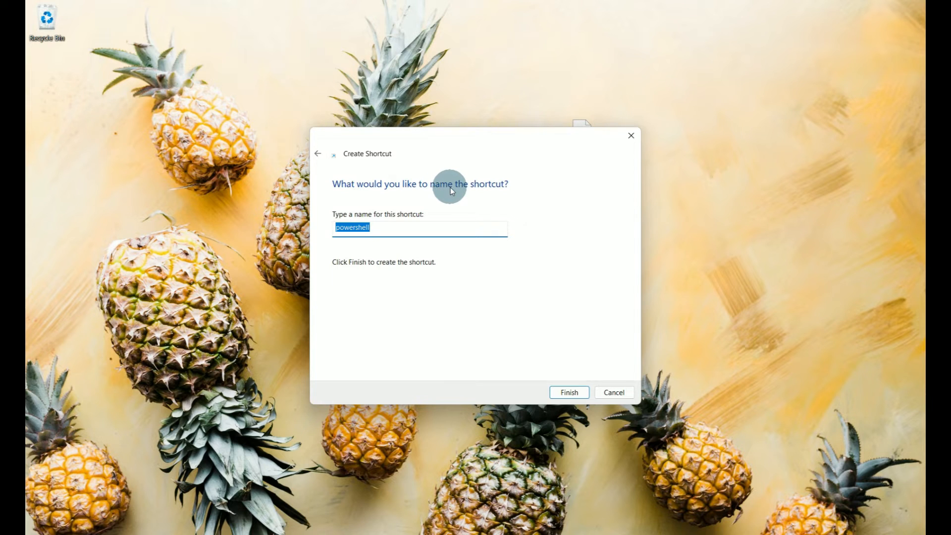
type("Turn")
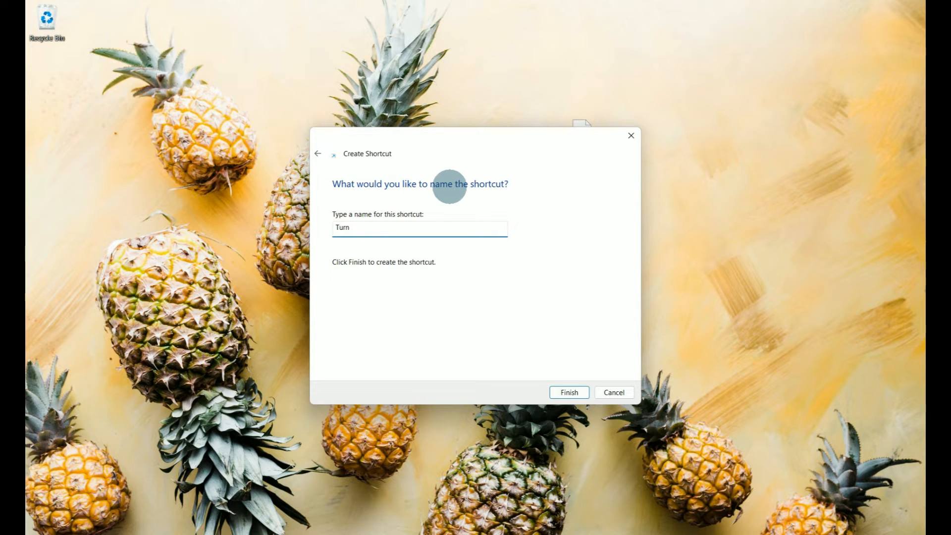
type("Monitors Off and On")
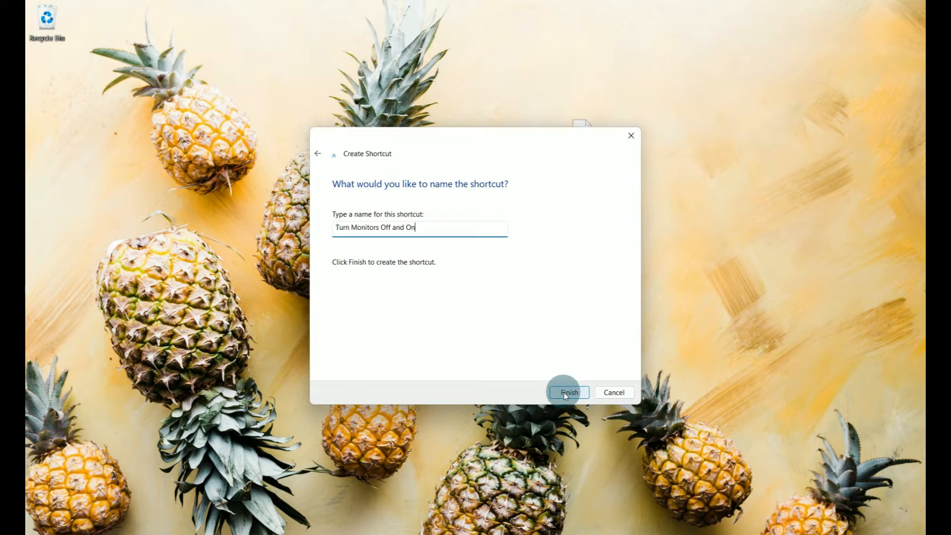
Step: Finish the wizard so the 'Turn Monitors Off and On' shortcut appears on the desktop
left_click(566, 392)
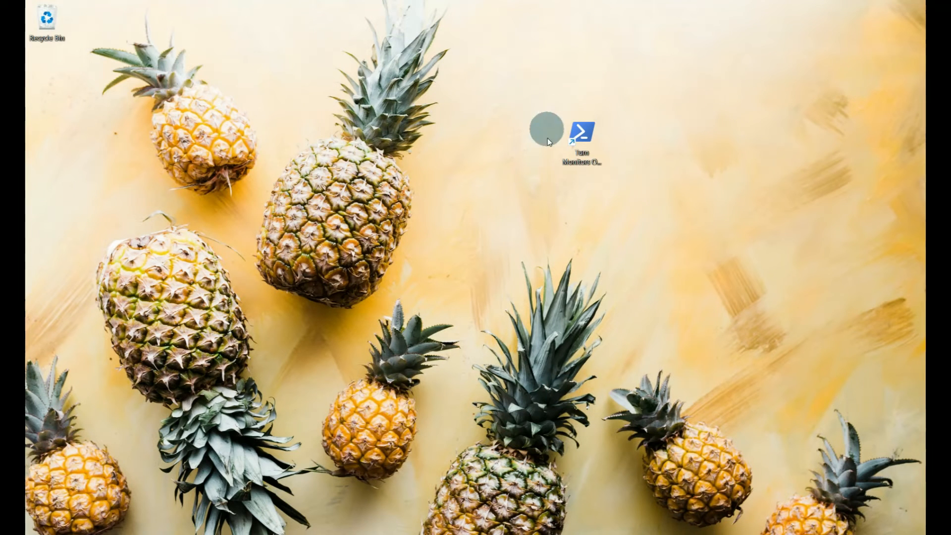
mouse_move(579, 140)
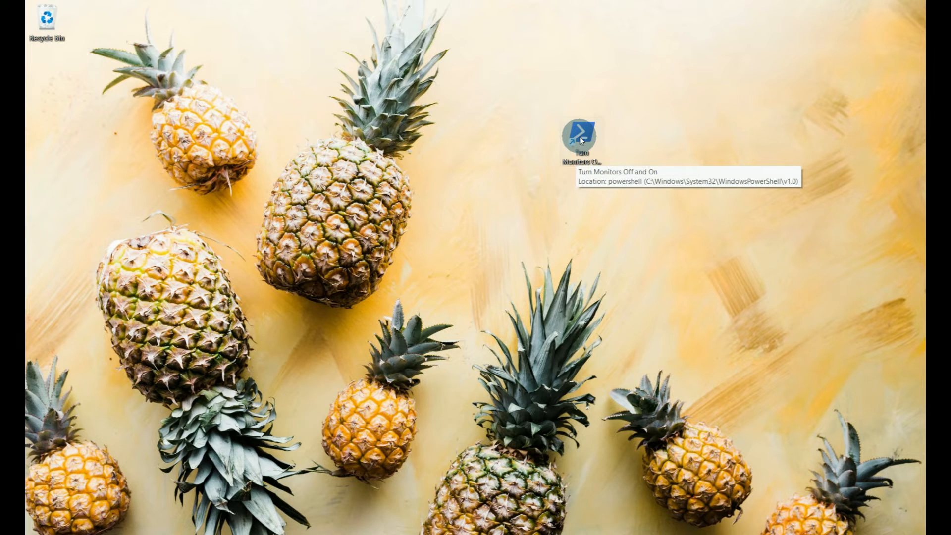
mouse_move(423, 338)
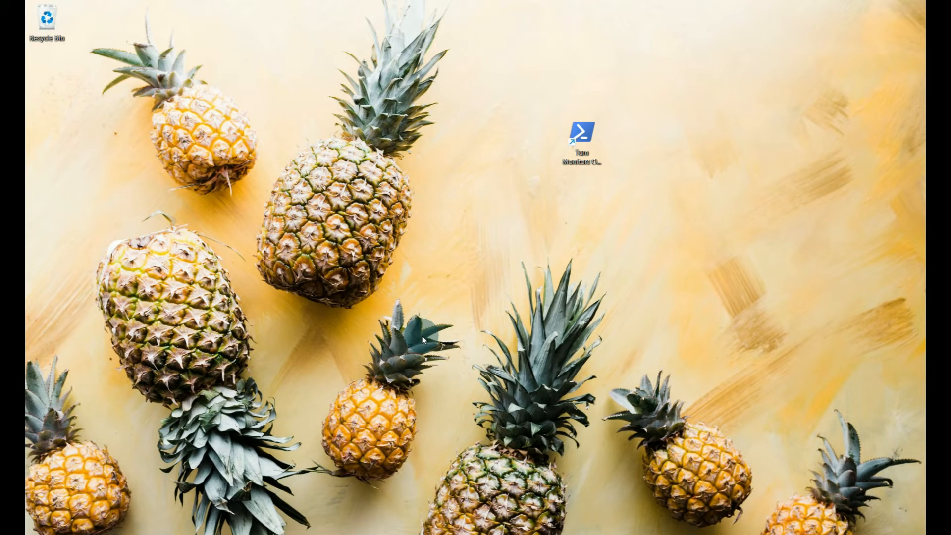
mouse_move(584, 131)
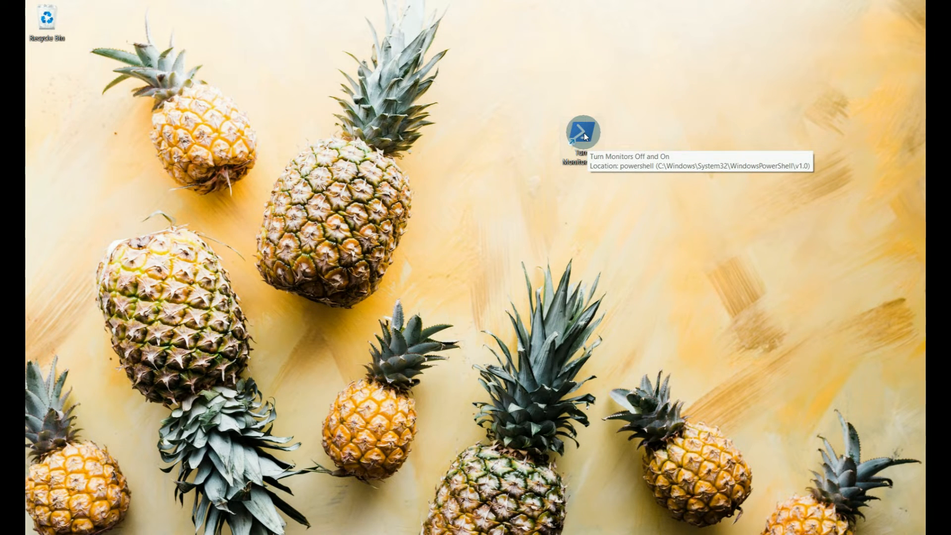
Step: In the shortcut's Properties, assign Ctrl+Shift+Alt+M as its hotkey and apply it
right_click(581, 135)
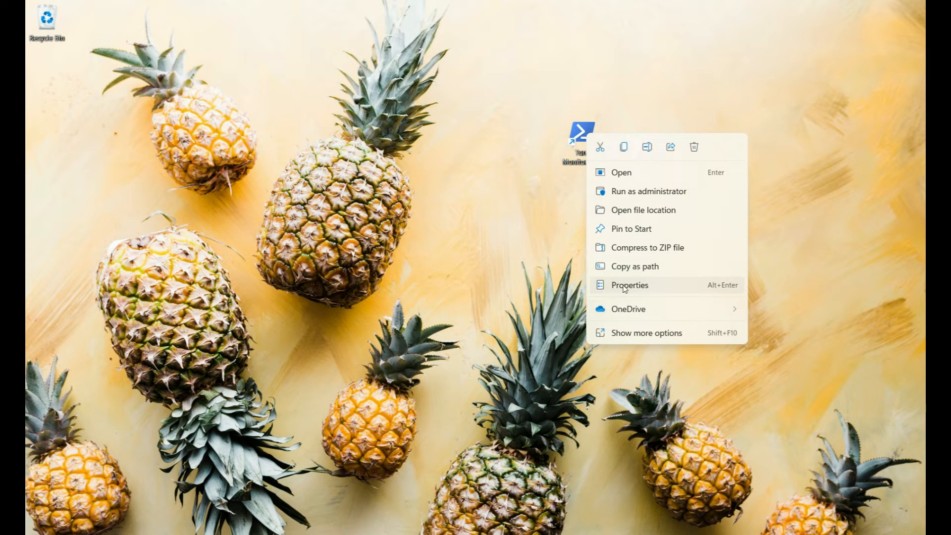
left_click(629, 286)
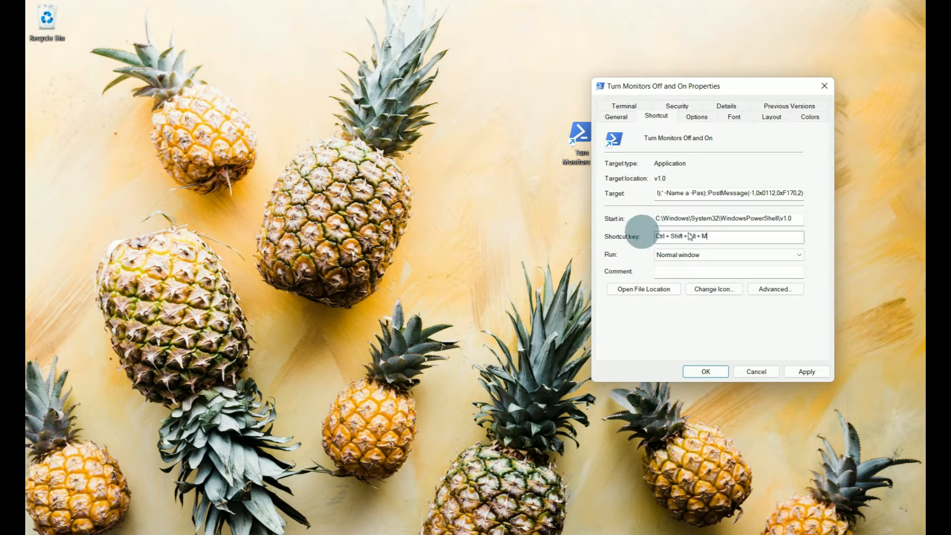
left_click(807, 372)
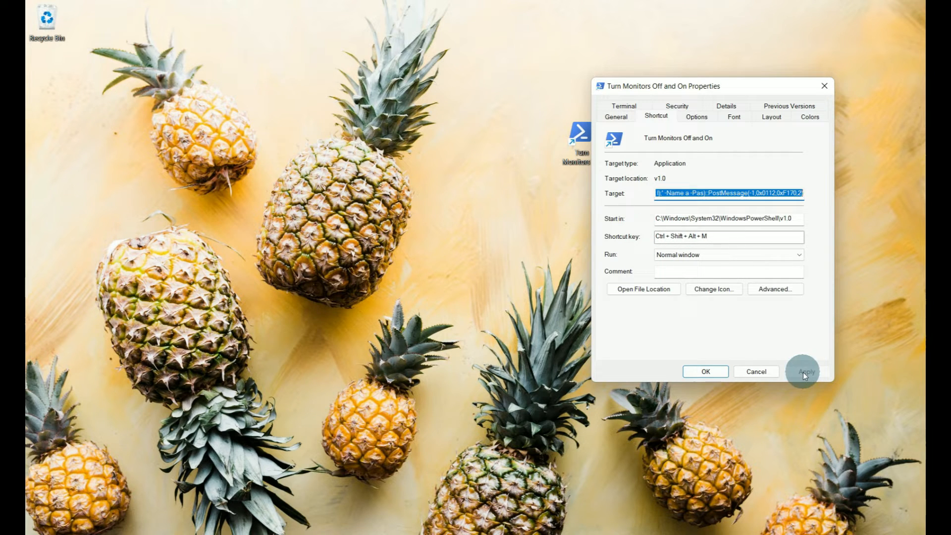
left_click(705, 371)
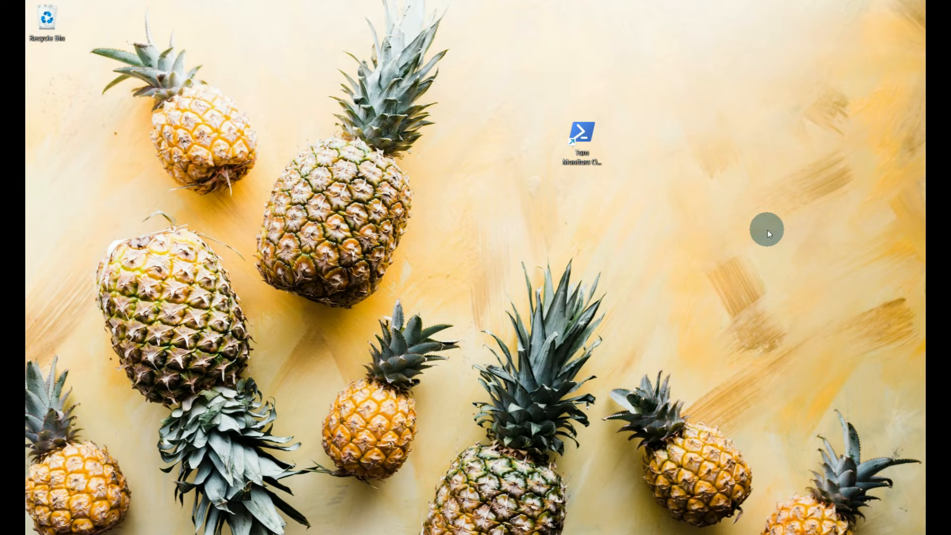
mouse_move(579, 131)
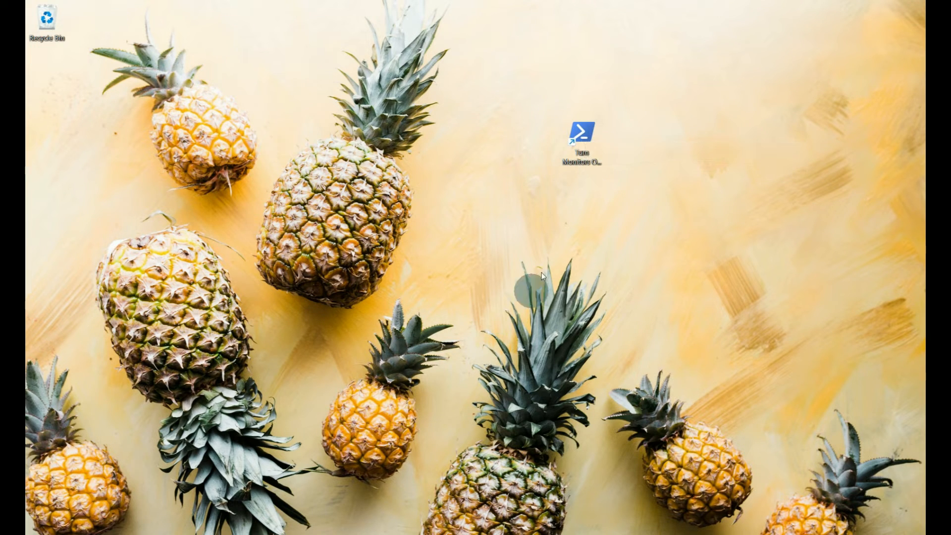
mouse_move(582, 132)
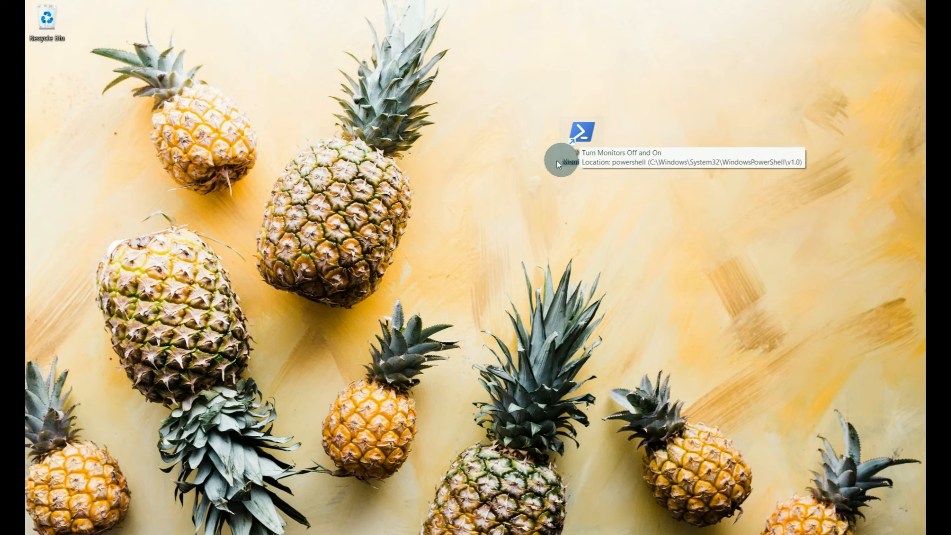
Step: From the shortcut's Properties, bring up the Change Icon choices
right_click(581, 132)
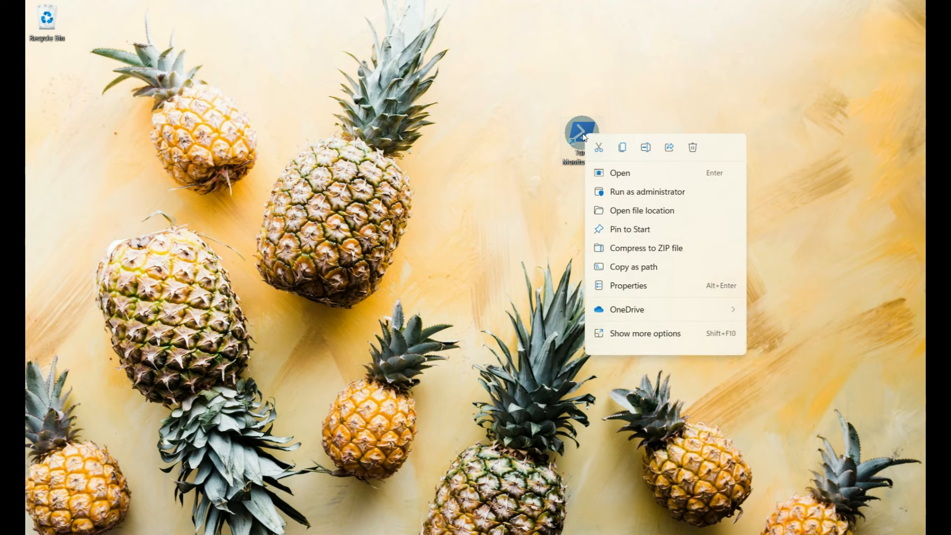
left_click(628, 285)
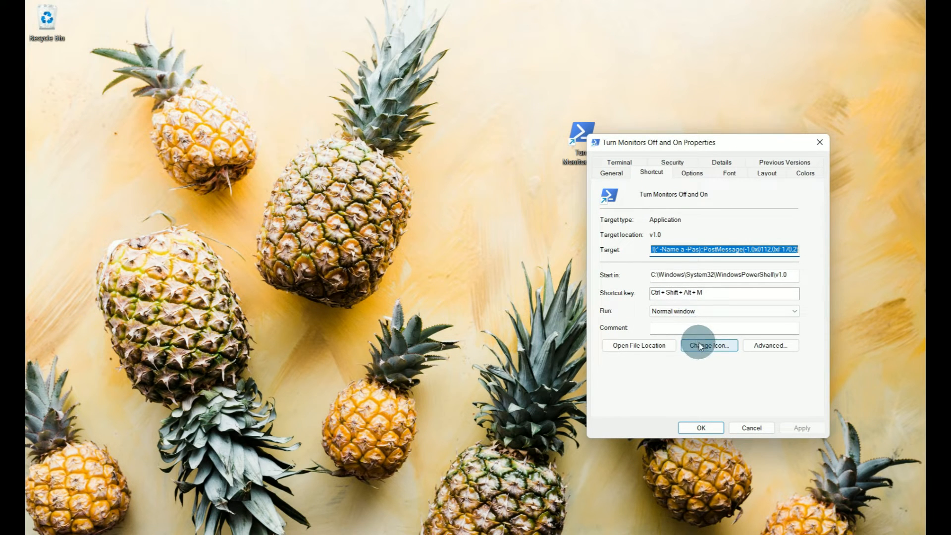
left_click(708, 344)
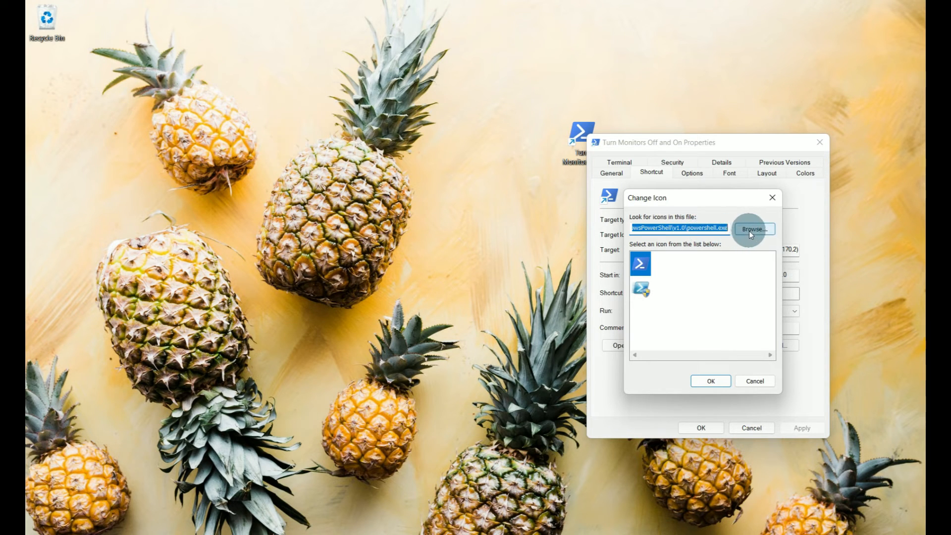
Step: Browse to C:\Windows\System32, search 'ima', and load icons from imageres.dll
left_click(753, 229)
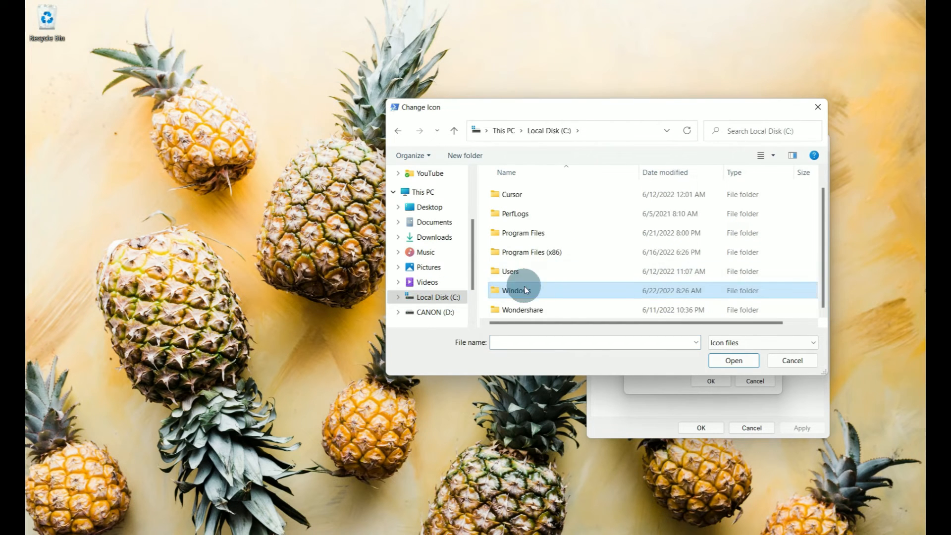
double_click(515, 291)
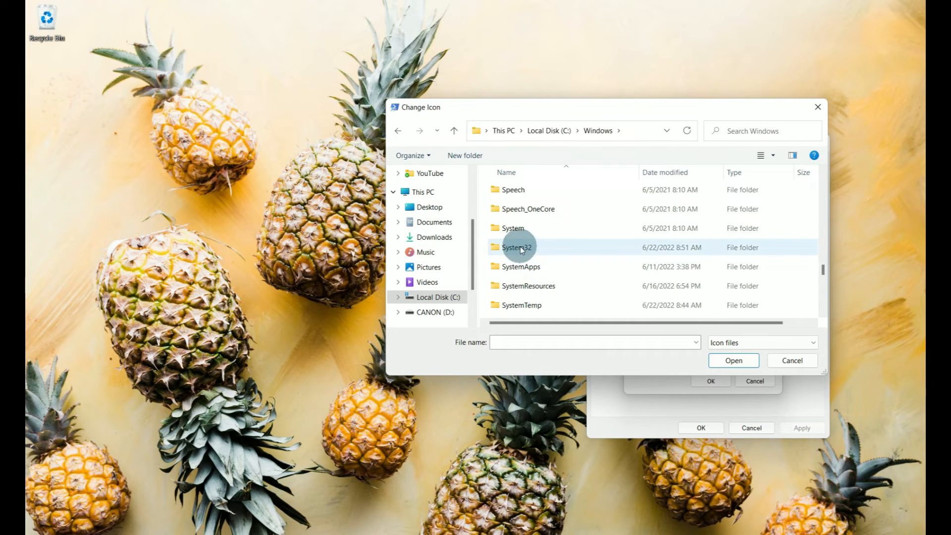
double_click(515, 247)
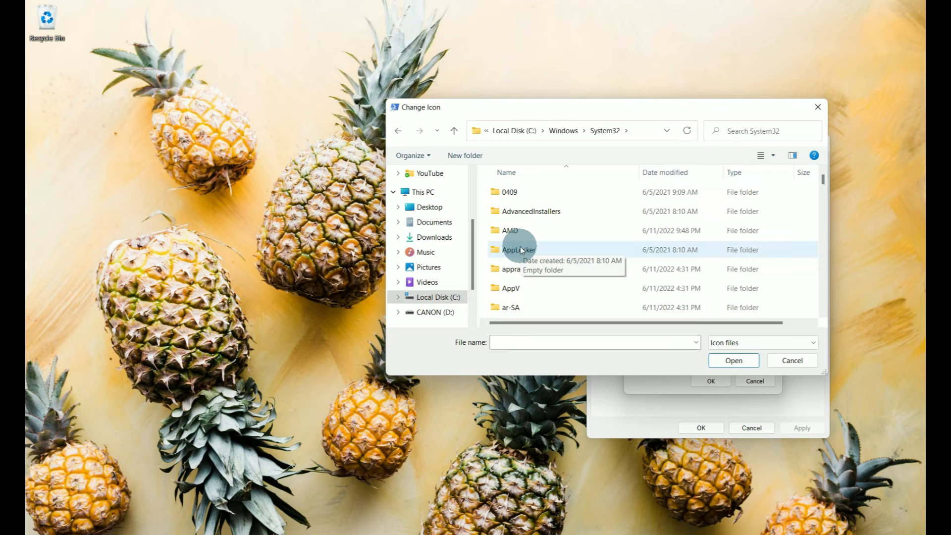
mouse_move(542, 253)
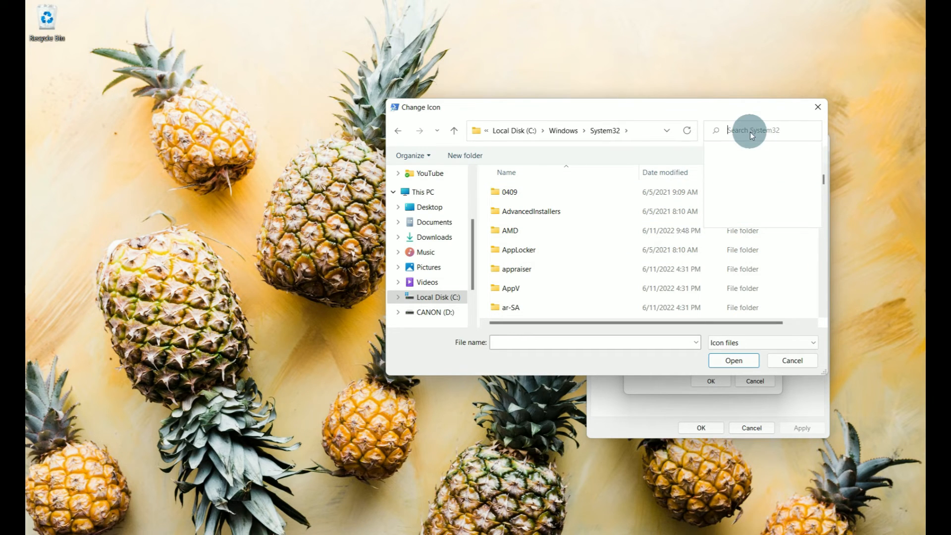
type("ima")
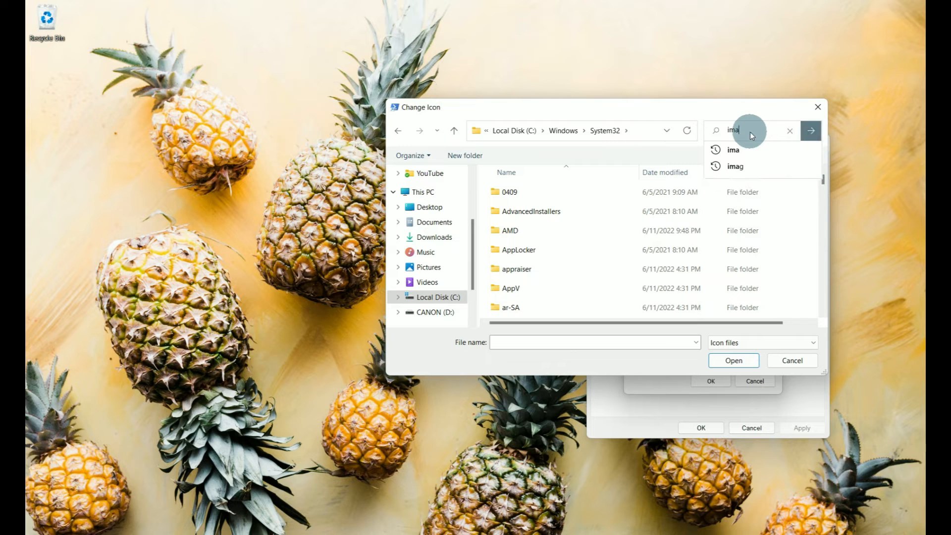
left_click(811, 131)
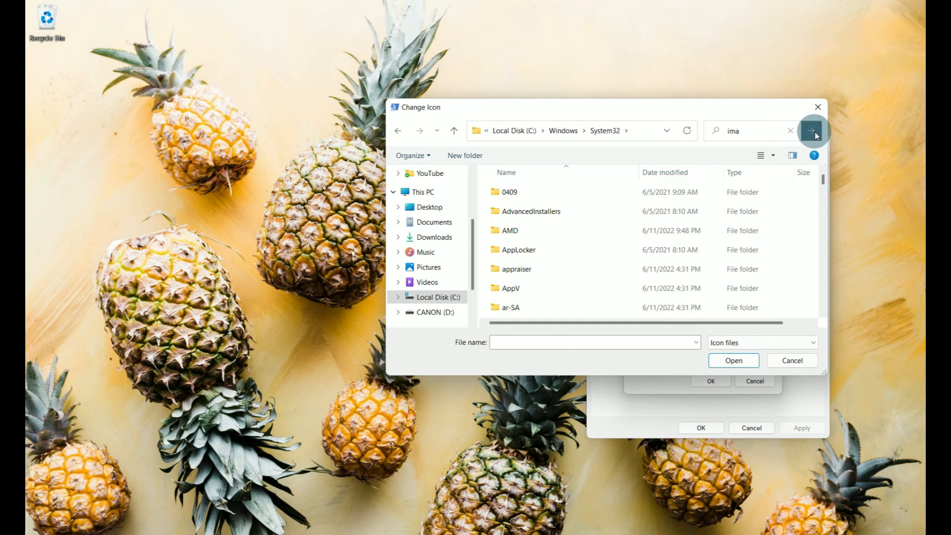
left_click(811, 131)
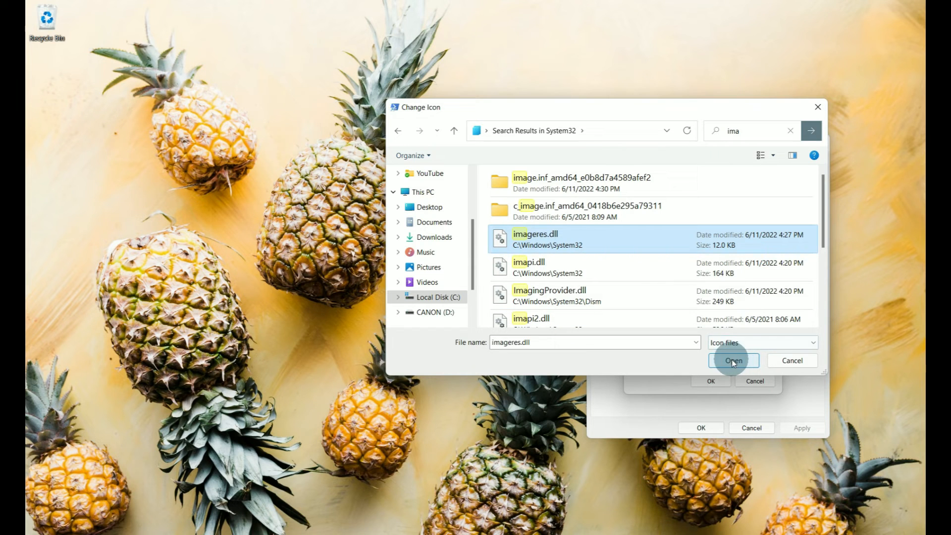
left_click(733, 361)
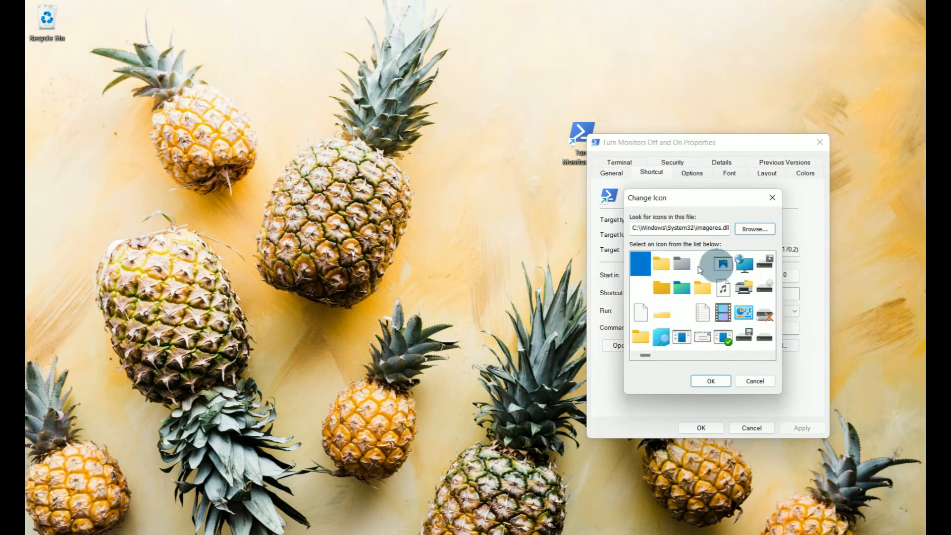